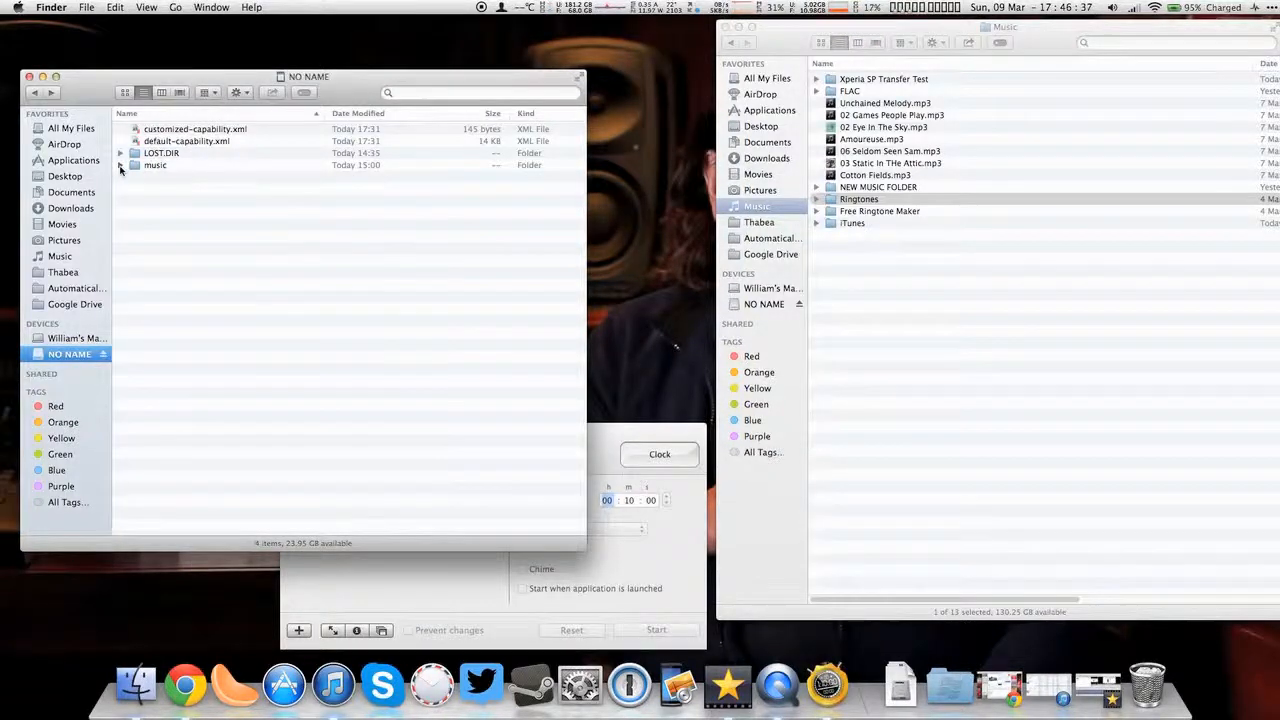
# Copy Xperia SP Transfer Test from Music onto the NO NAME card and start the Apimac stopwatch
pyautogui.rightClick(155, 165)
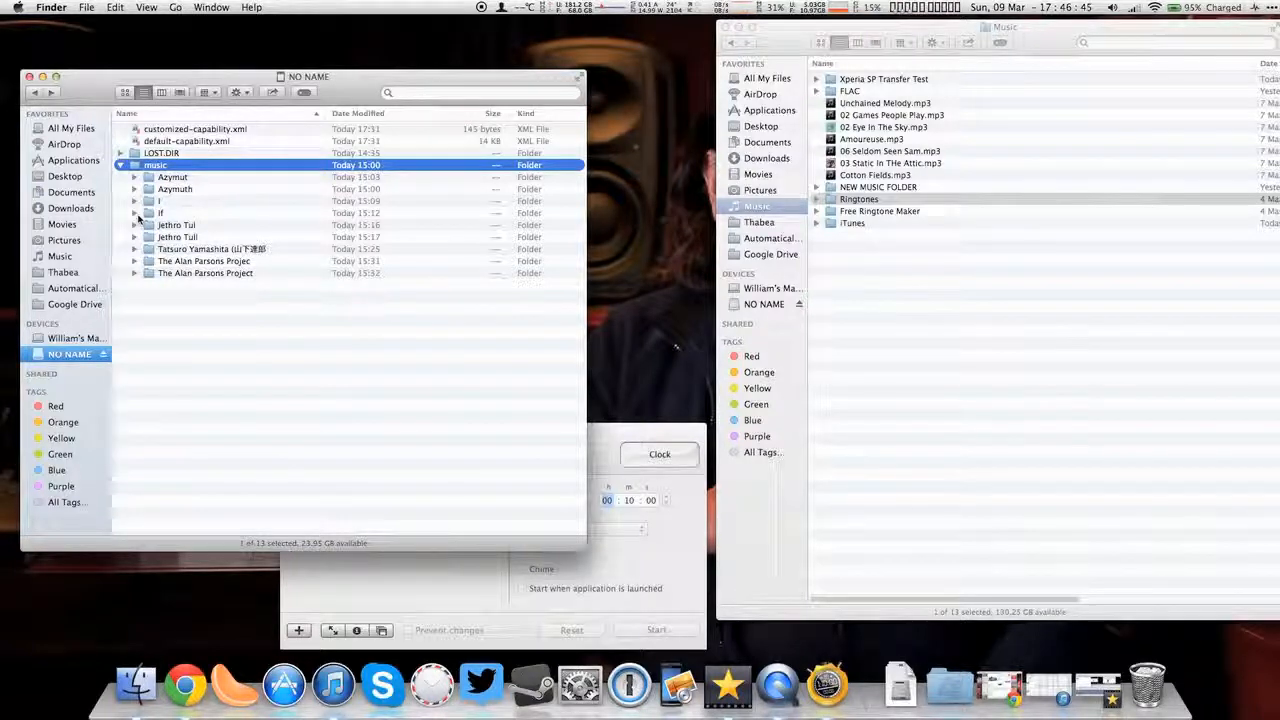
pyautogui.click(135, 177)
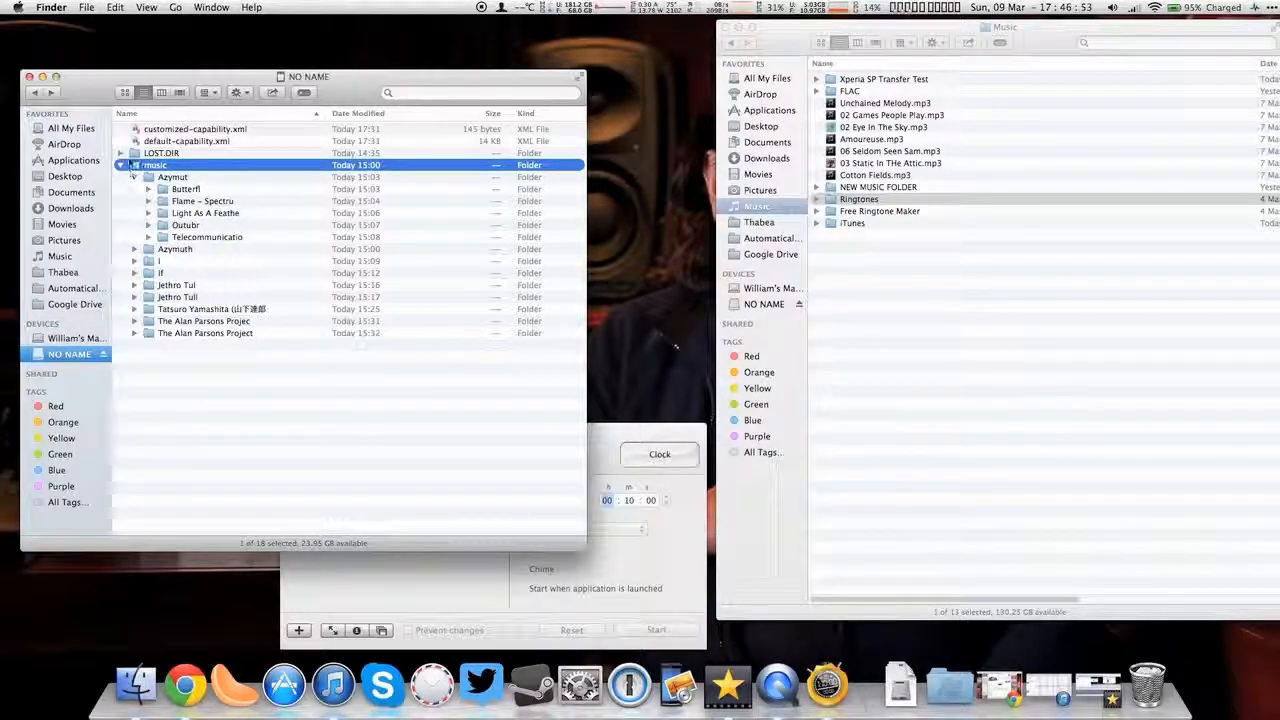
pyautogui.click(120, 165)
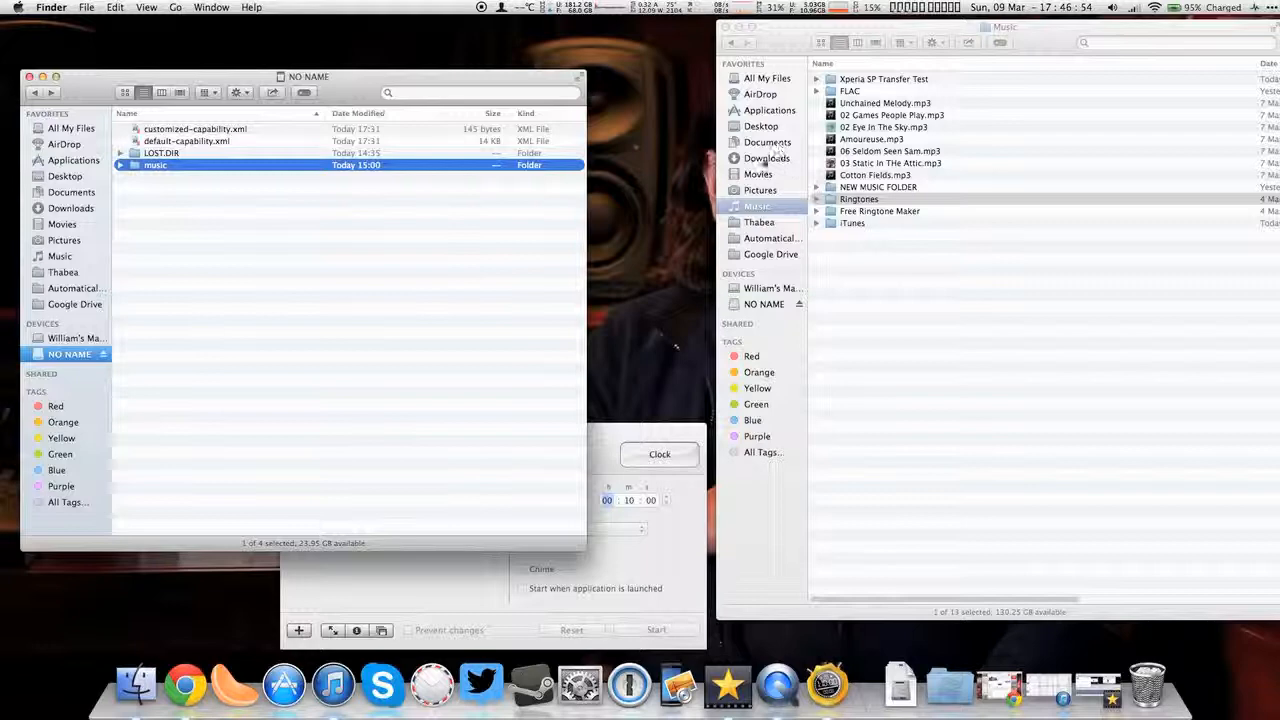
pyautogui.rightClick(878, 79)
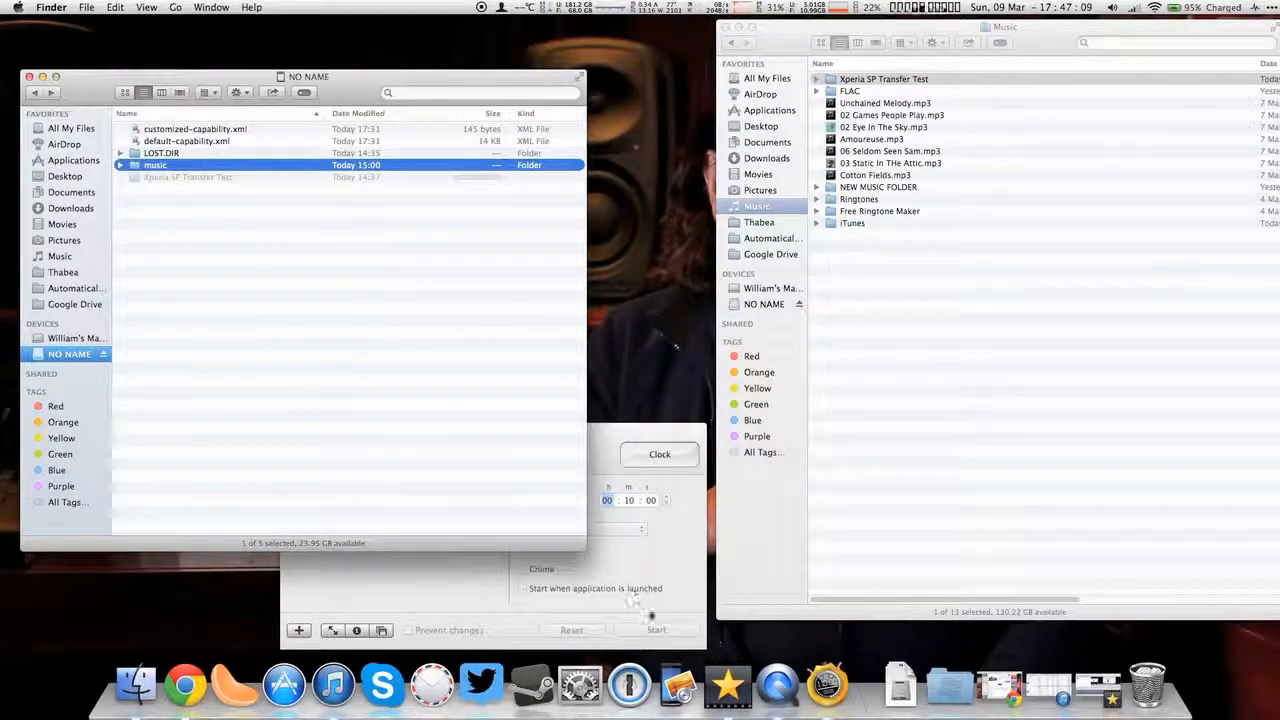
pyautogui.click(656, 629)
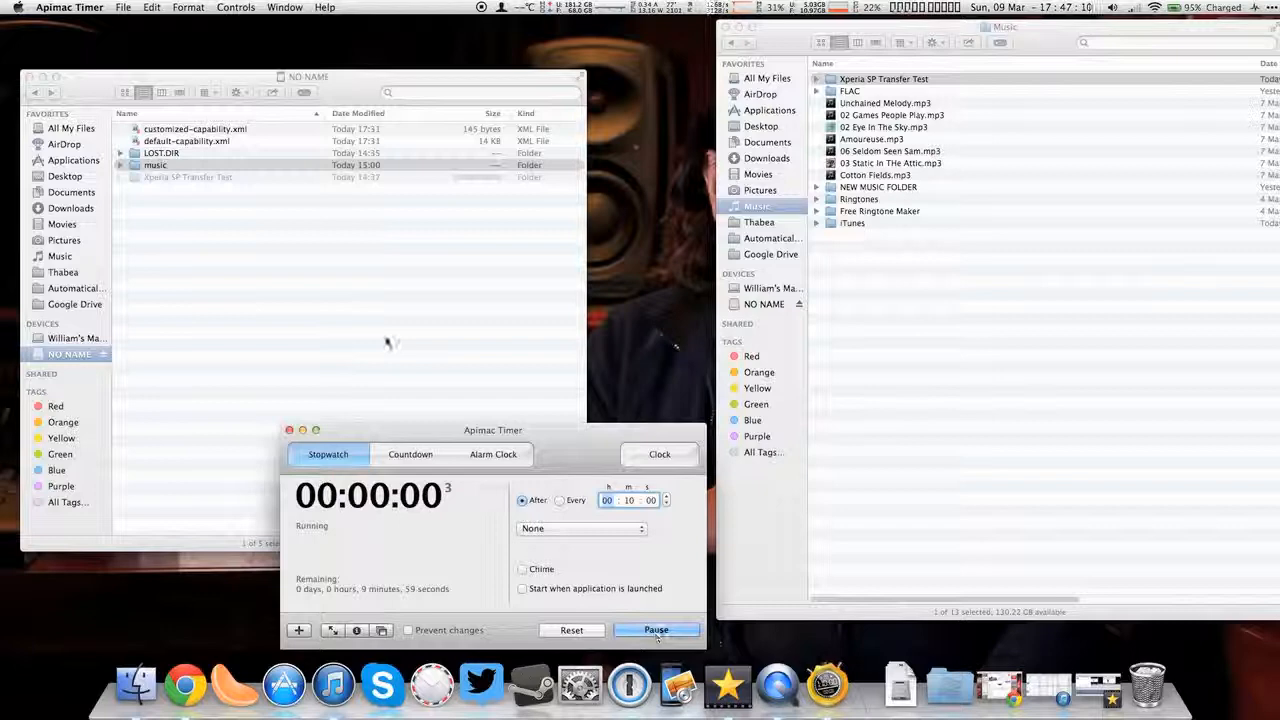